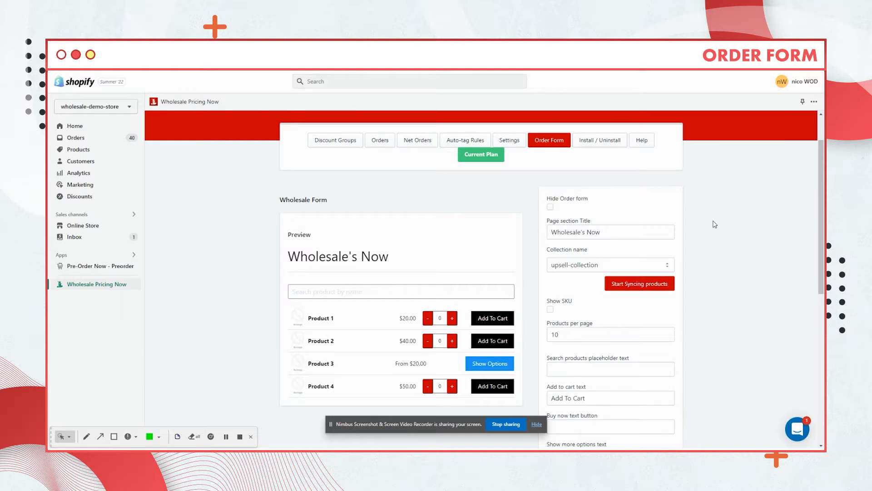
mouse_move(707, 232)
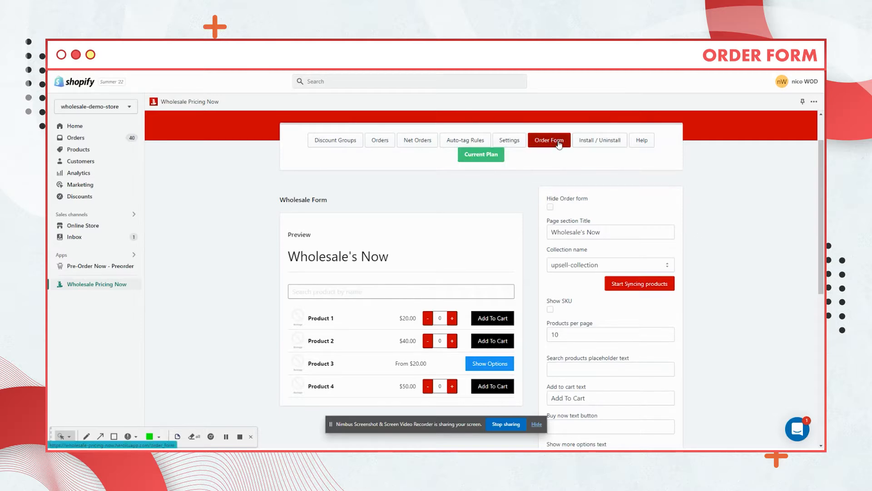
Step: View the storefront Order form page listing products under the Wholesale's Now heading
scroll("down", 3)
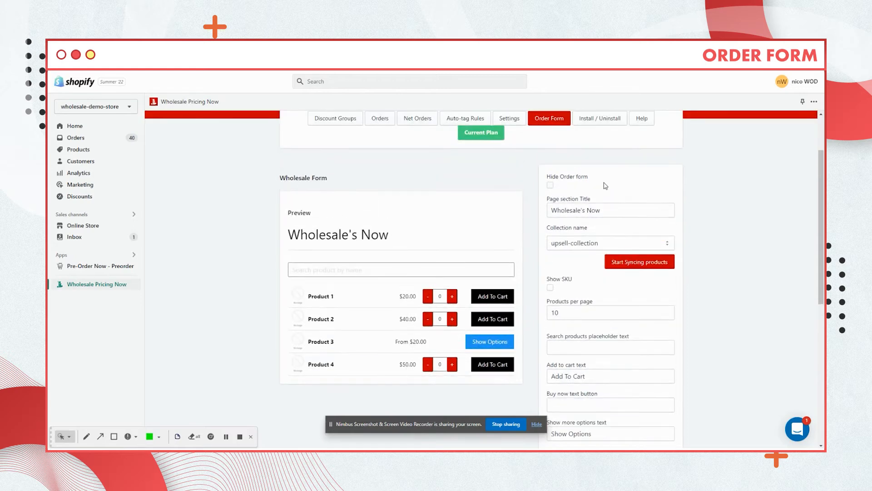
mouse_move(641, 185)
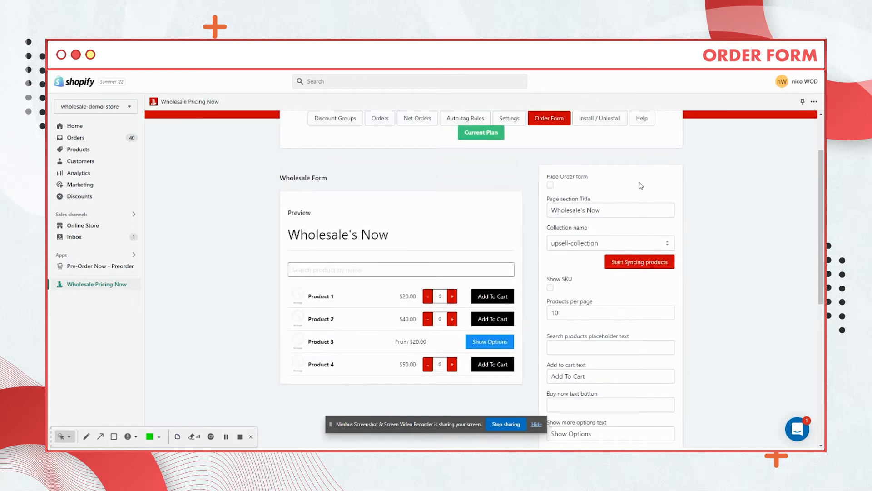
mouse_move(550, 189)
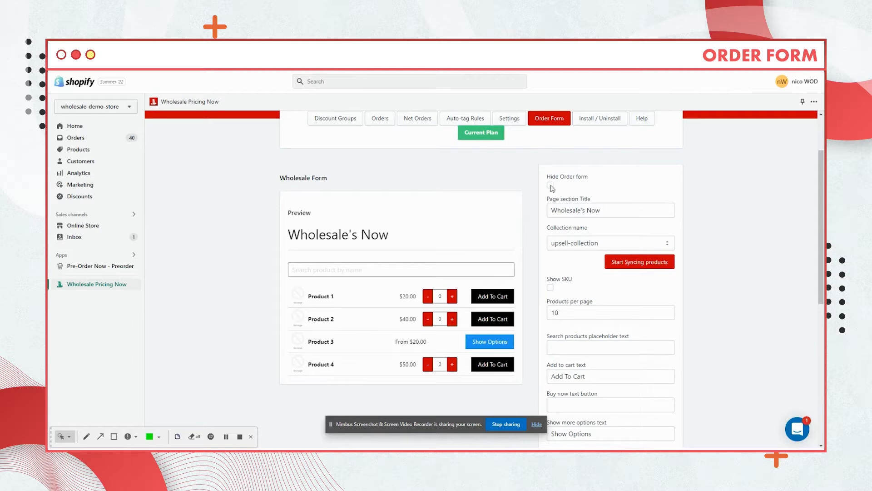
left_click(551, 185)
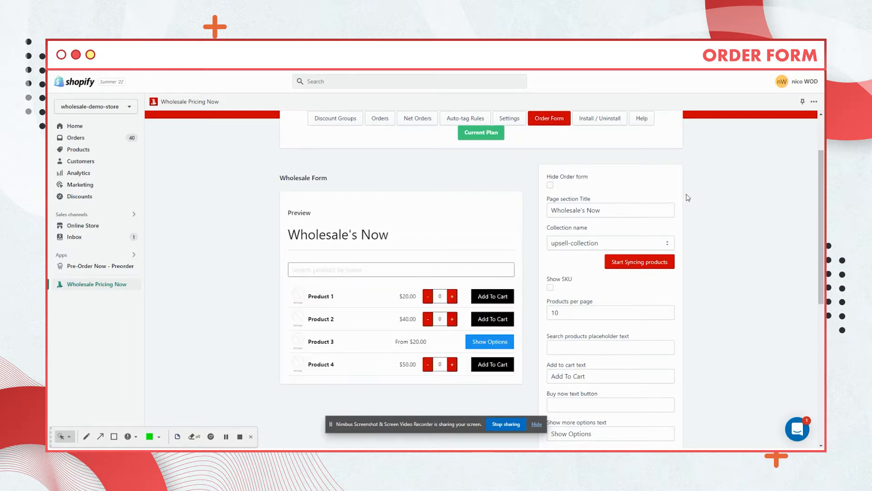
scroll("down", 3)
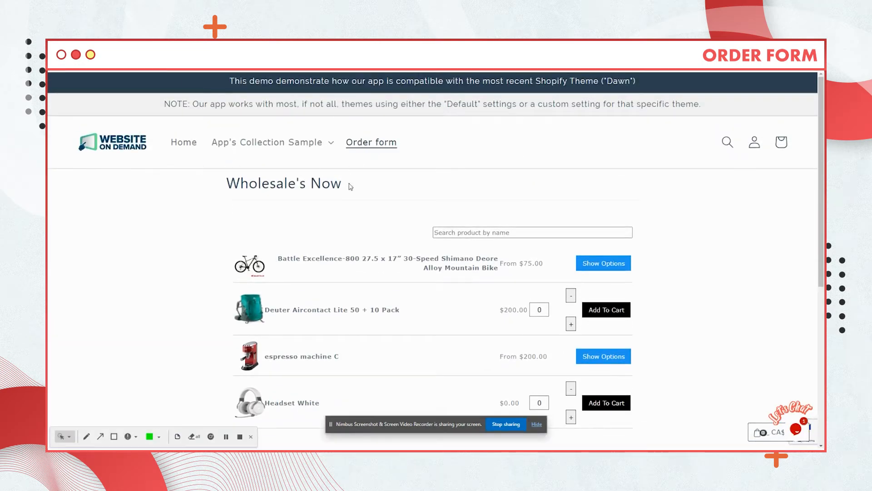
mouse_move(236, 177)
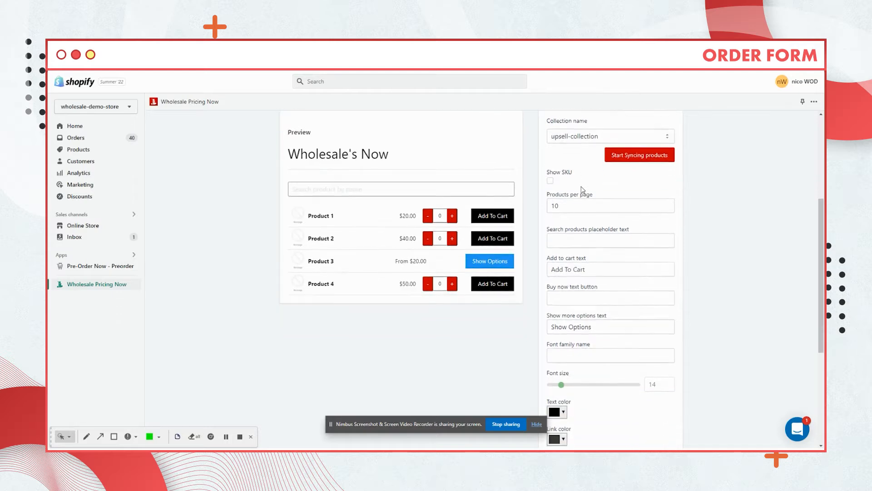
scroll("down", 3)
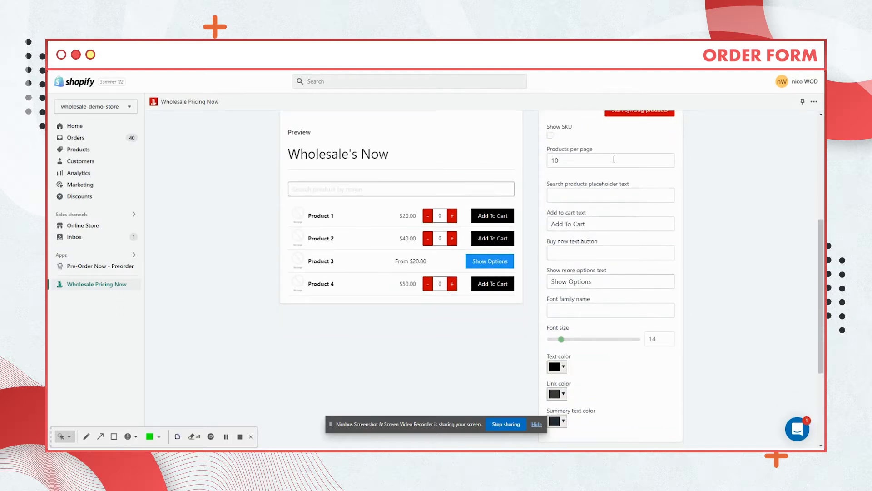
scroll("down", 3)
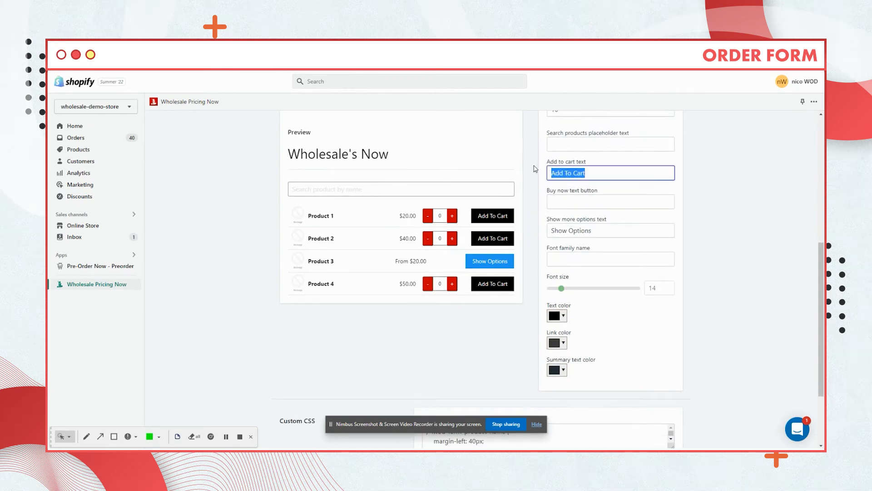
mouse_move(492, 216)
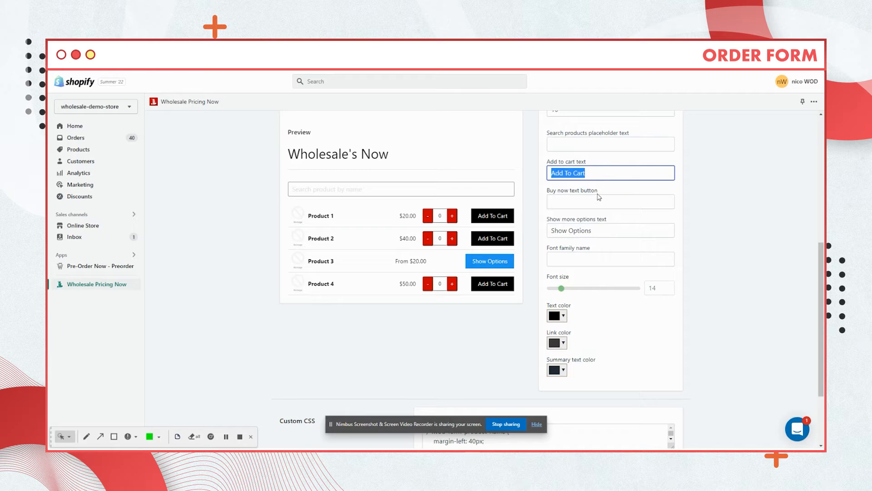
left_click(610, 229)
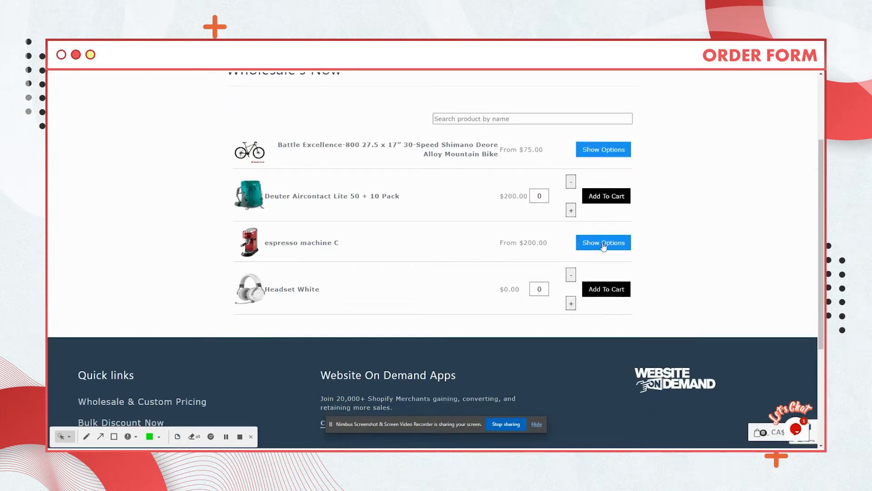
Step: Expand Show Options for espresso machine C to list its variants with quantity and add-to-cart
left_click(603, 242)
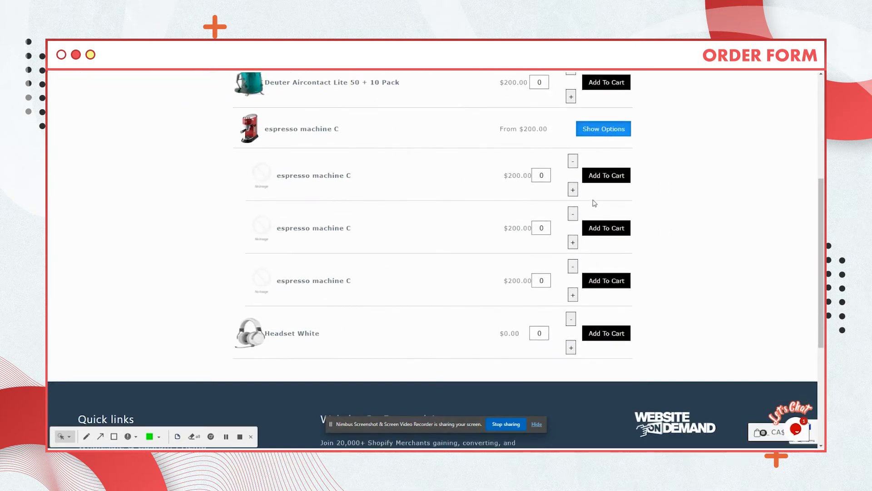
scroll("down", 3)
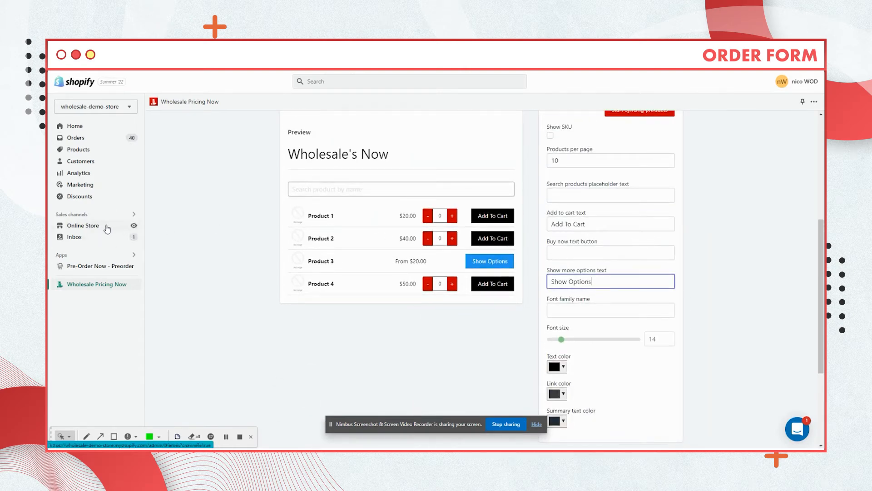
Step: Go to Online Store > Navigation, showing the Footer menu and Main menu with Order form
left_click(83, 225)
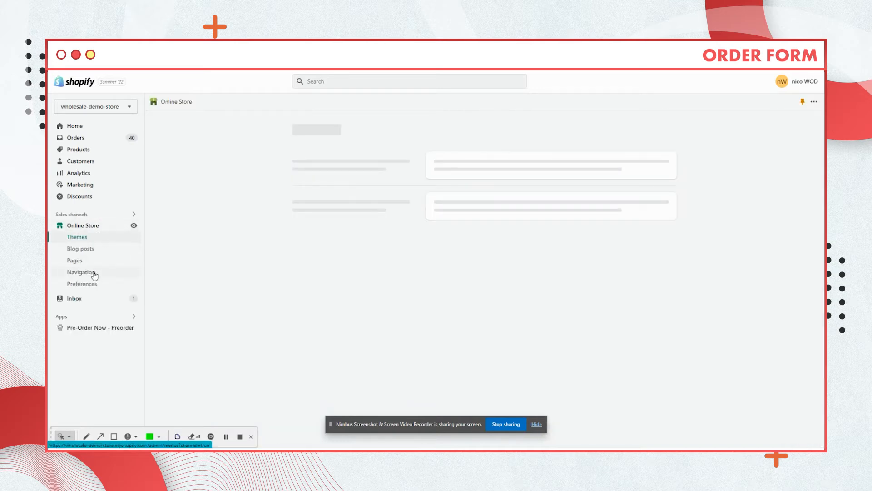
left_click(81, 272)
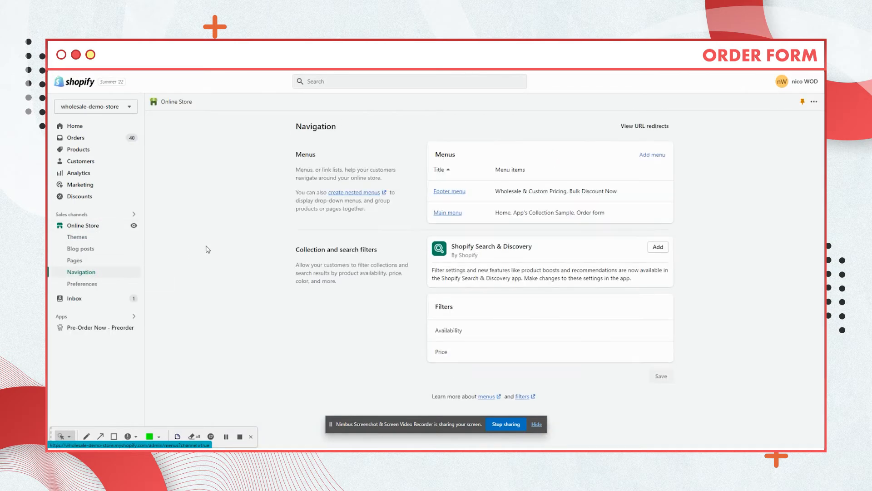
left_click(448, 213)
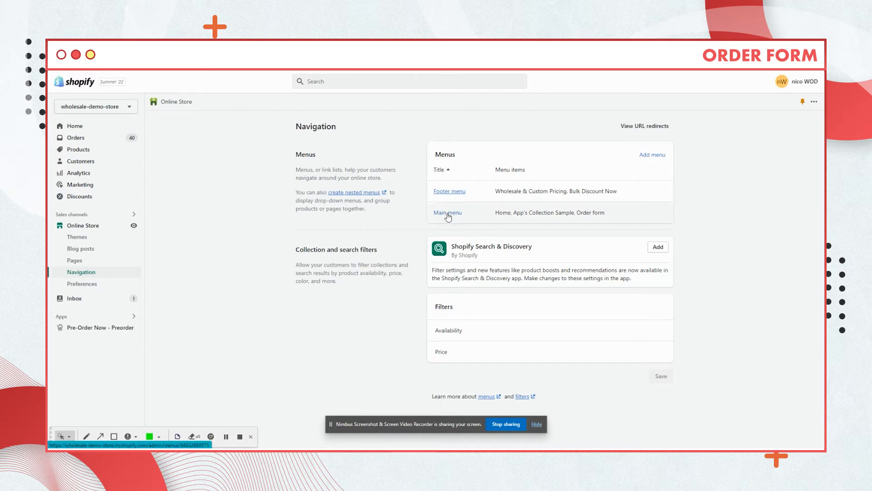
Step: Open the Main menu and its Order form item, showing the /apps/order-form link
left_click(447, 212)
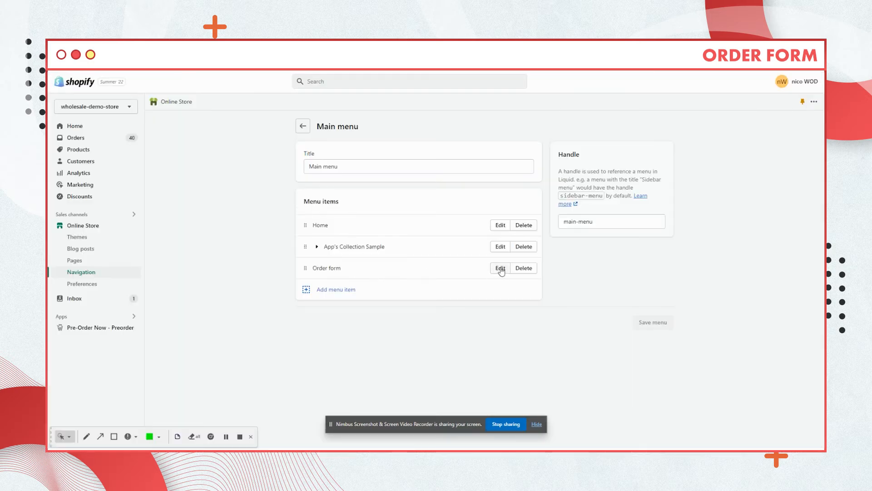
mouse_move(507, 278)
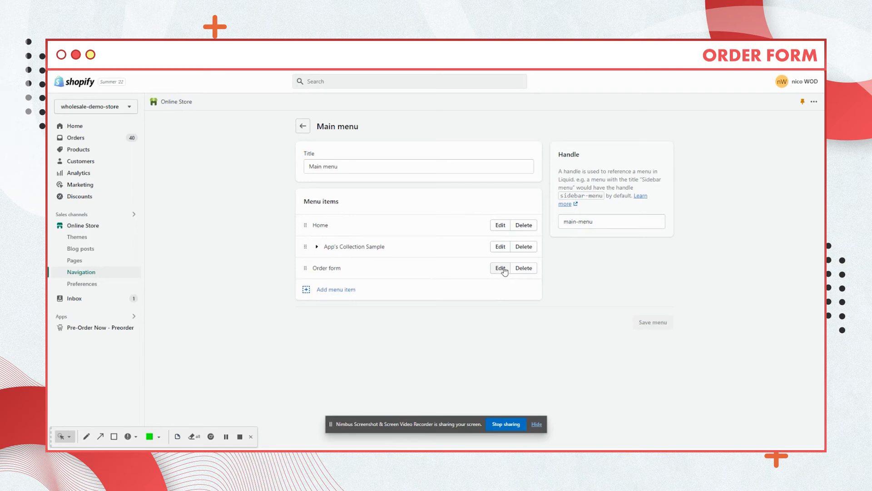
left_click(500, 267)
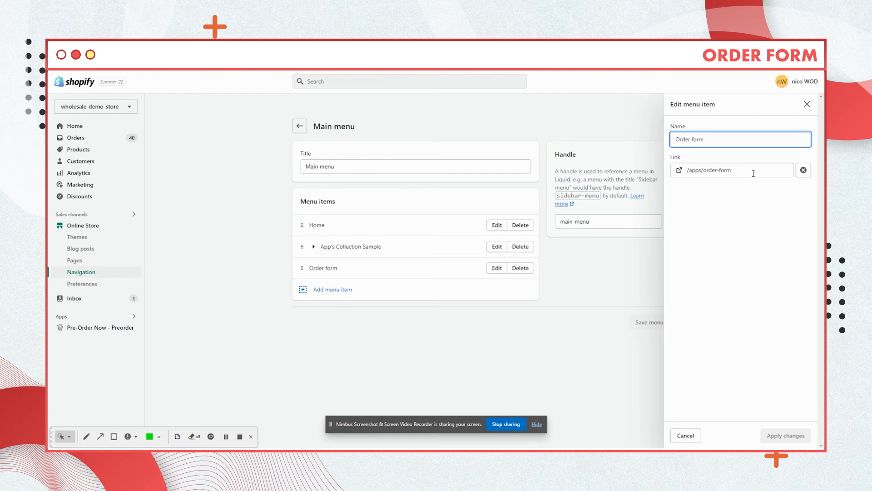
mouse_move(706, 154)
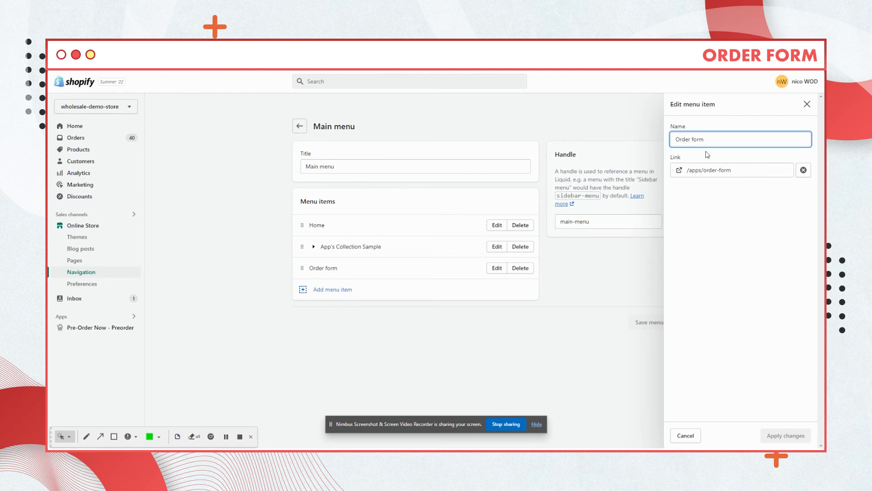